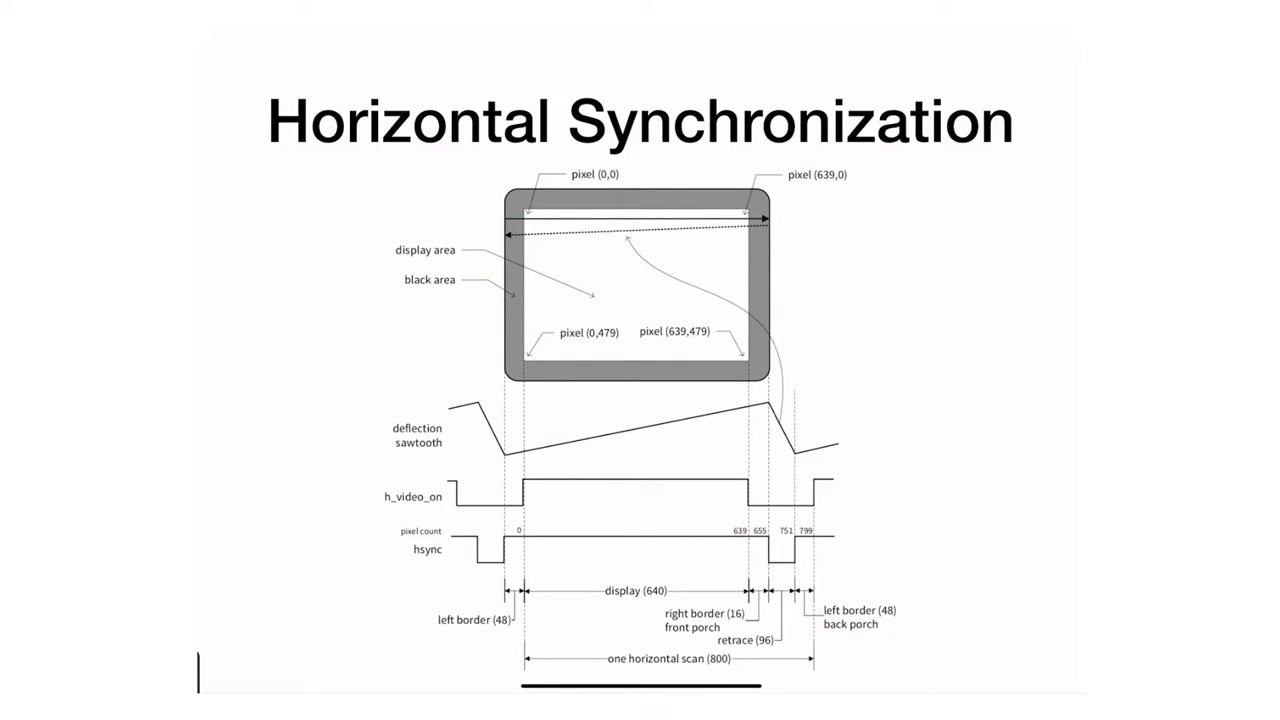
Mark the 0 in pixel (0,0) and the 639 in pixel (639,0) with short red strokes
left_click_drag(425, 355, 485, 315)
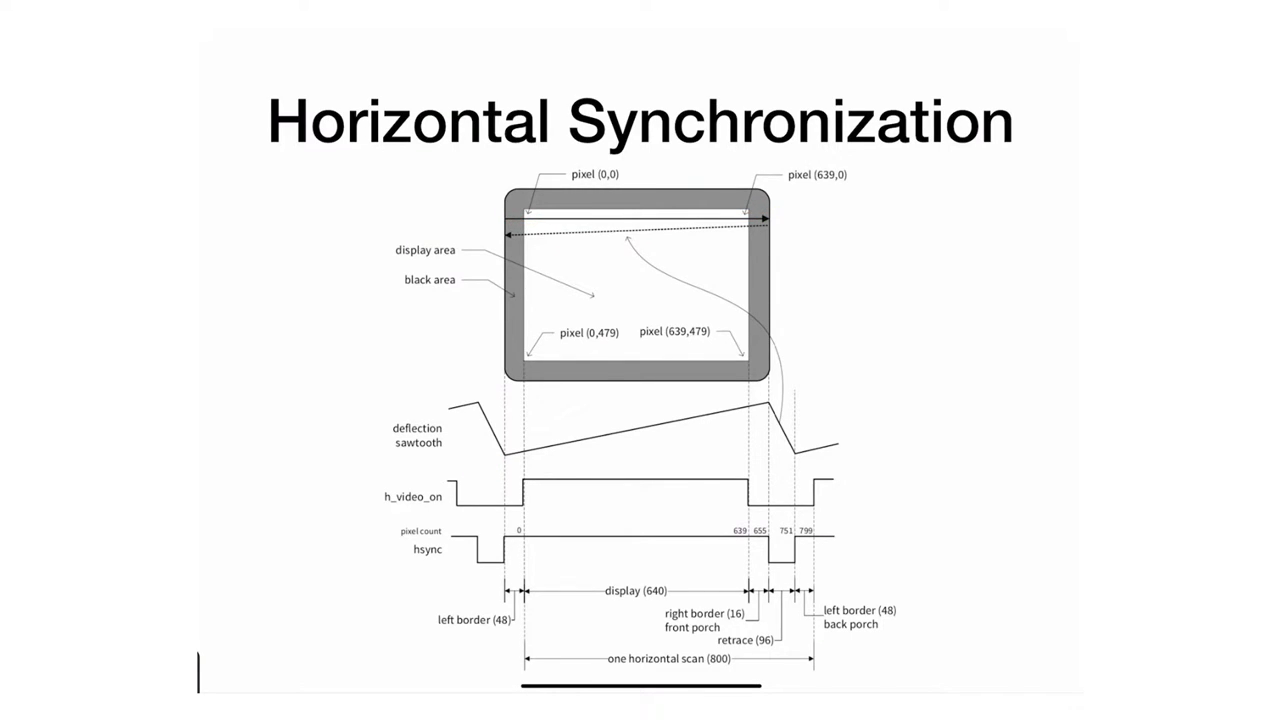
left_click_drag(408, 560, 438, 562)
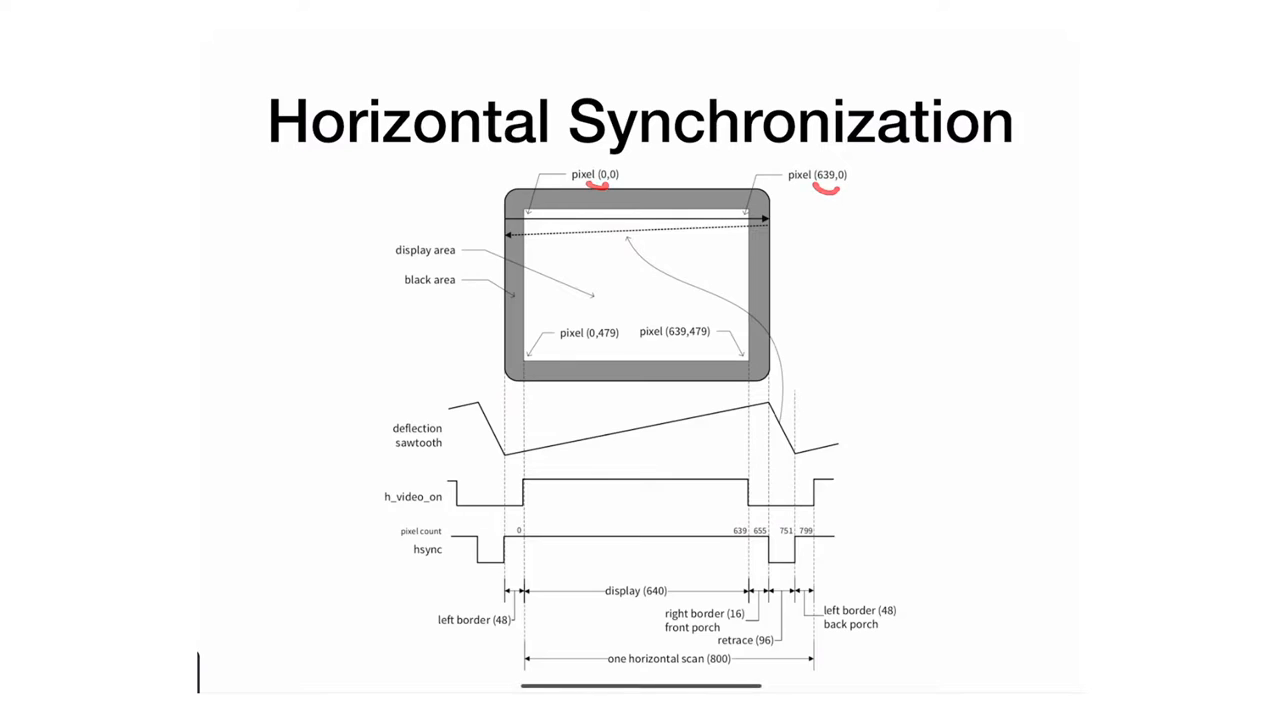
Handwrite '640' to the right of the monitor drawing
type("640")
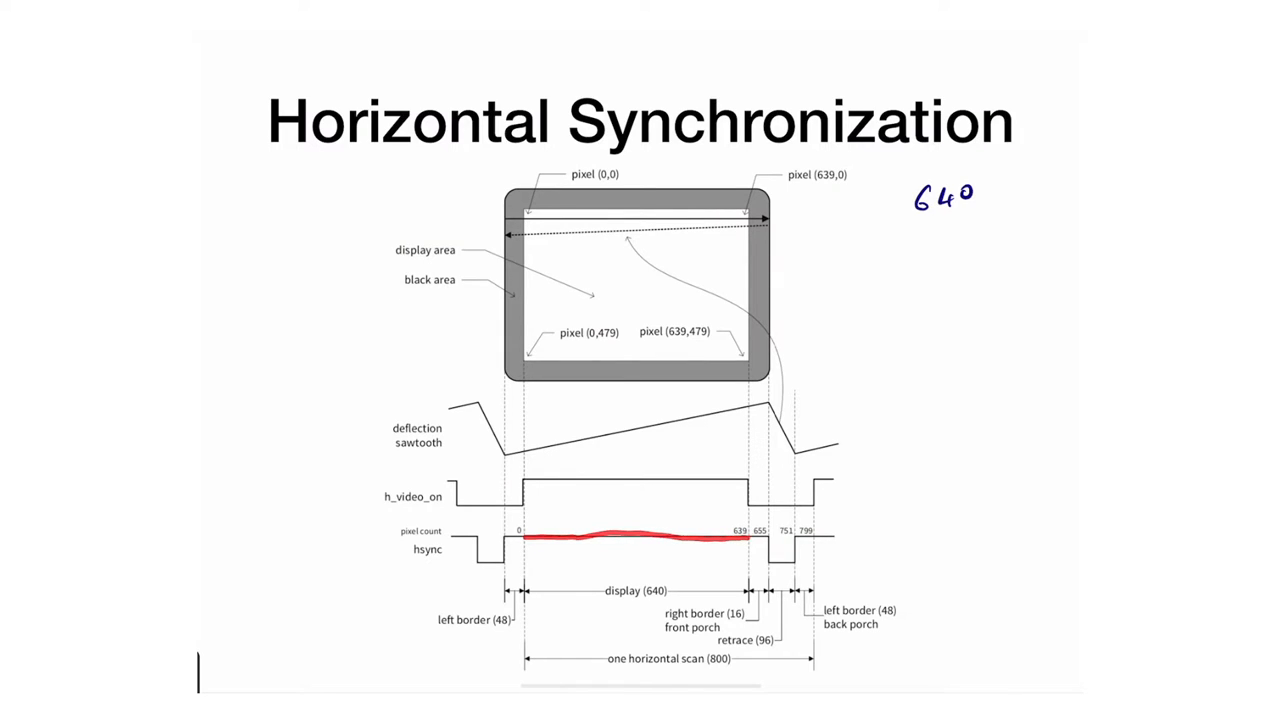
Trace the scan line from pixel (0,0) along the sawtooth ramp and highlight its falling retrace edge
left_click_drag(910, 223, 978, 213)
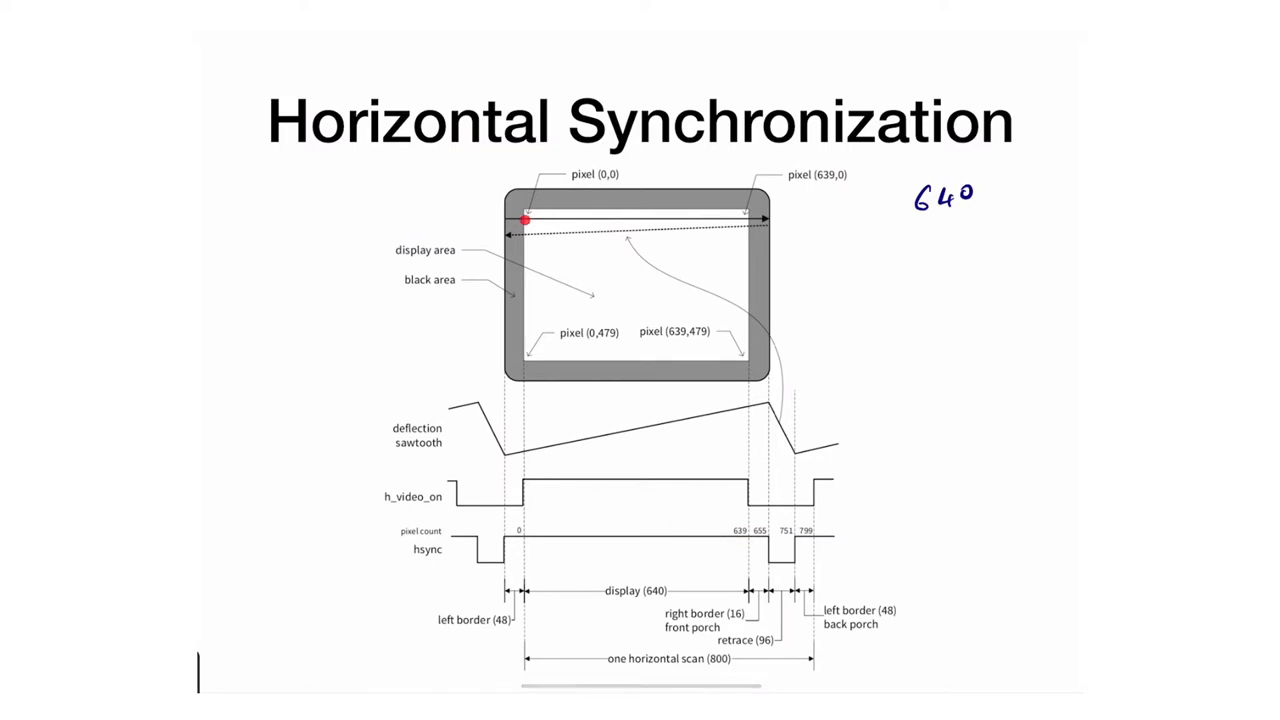
left_click_drag(523, 218, 748, 218)
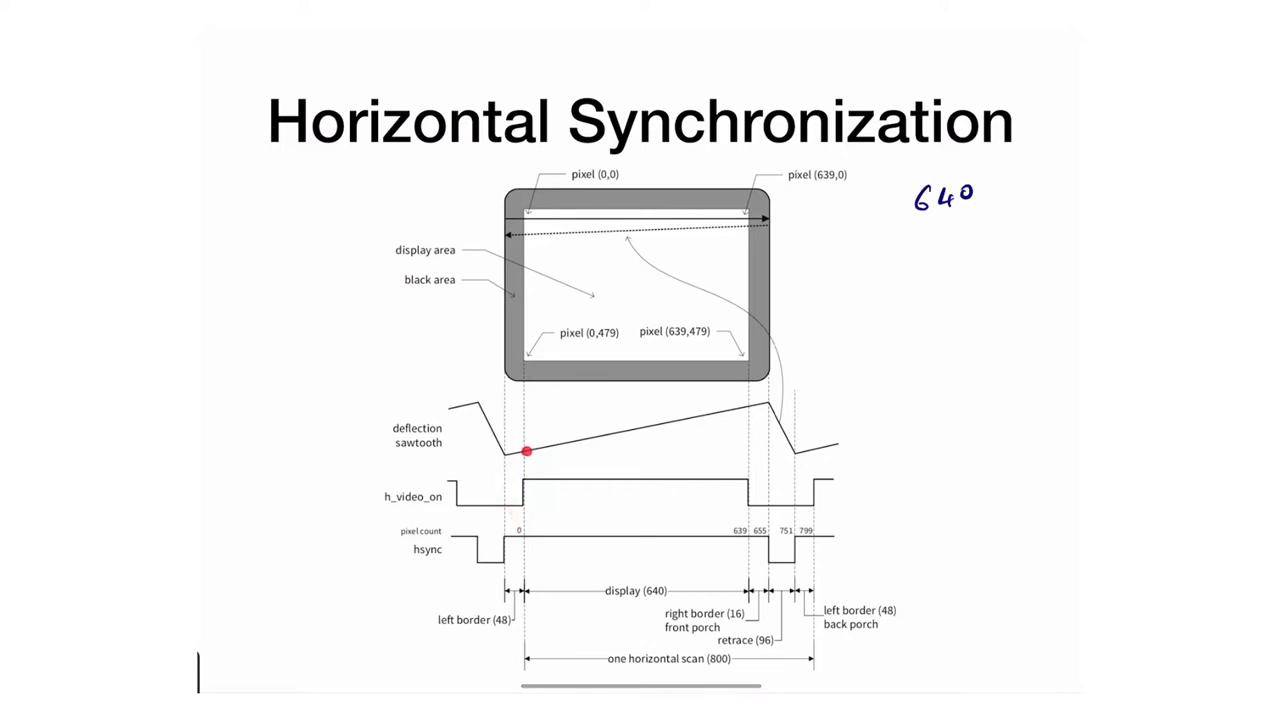
left_click_drag(527, 452, 748, 405)
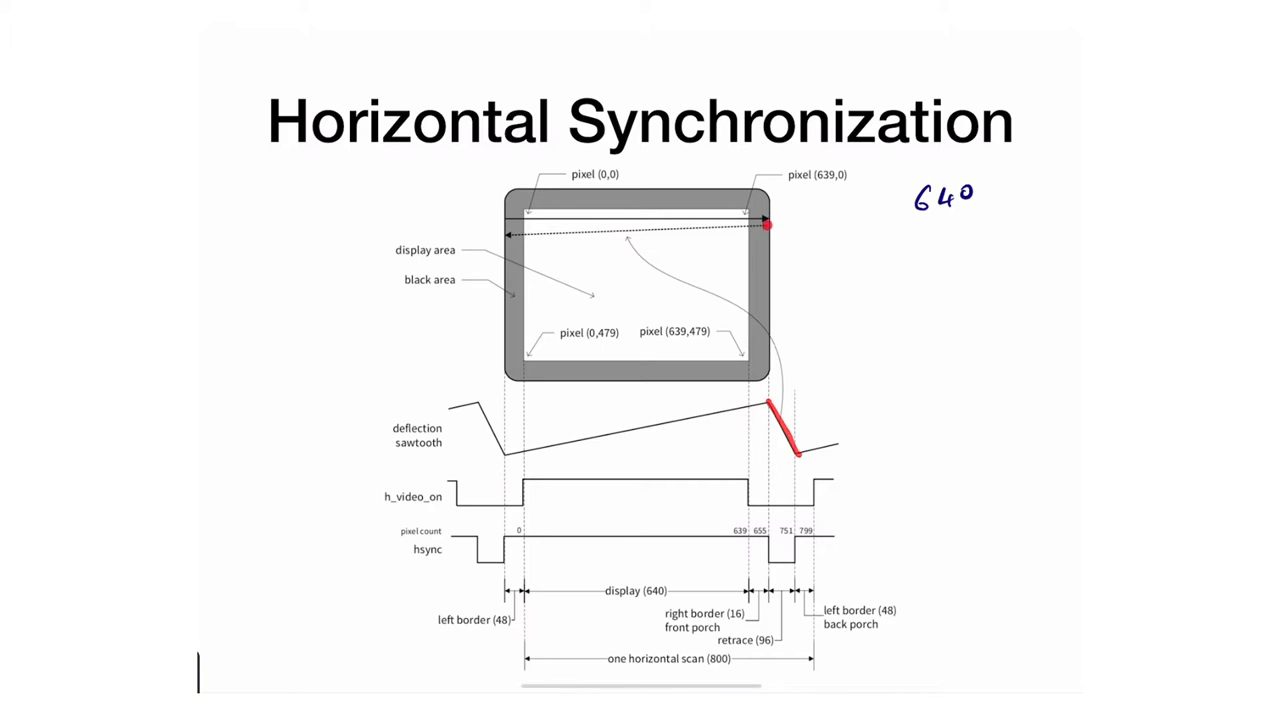
Circle the 48-pixel back porch, underline pixel count 799, and point out count 0 on hsync
left_click_drag(505, 238, 765, 228)
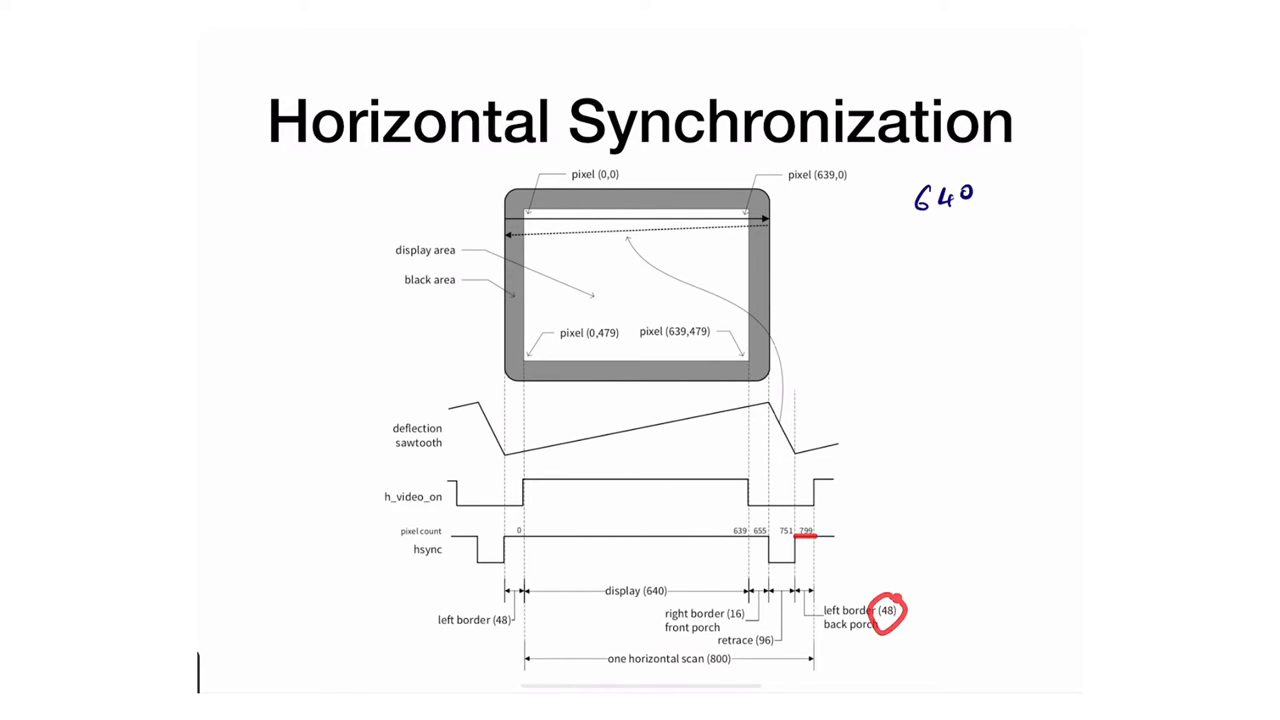
left_click_drag(490, 595, 520, 630)
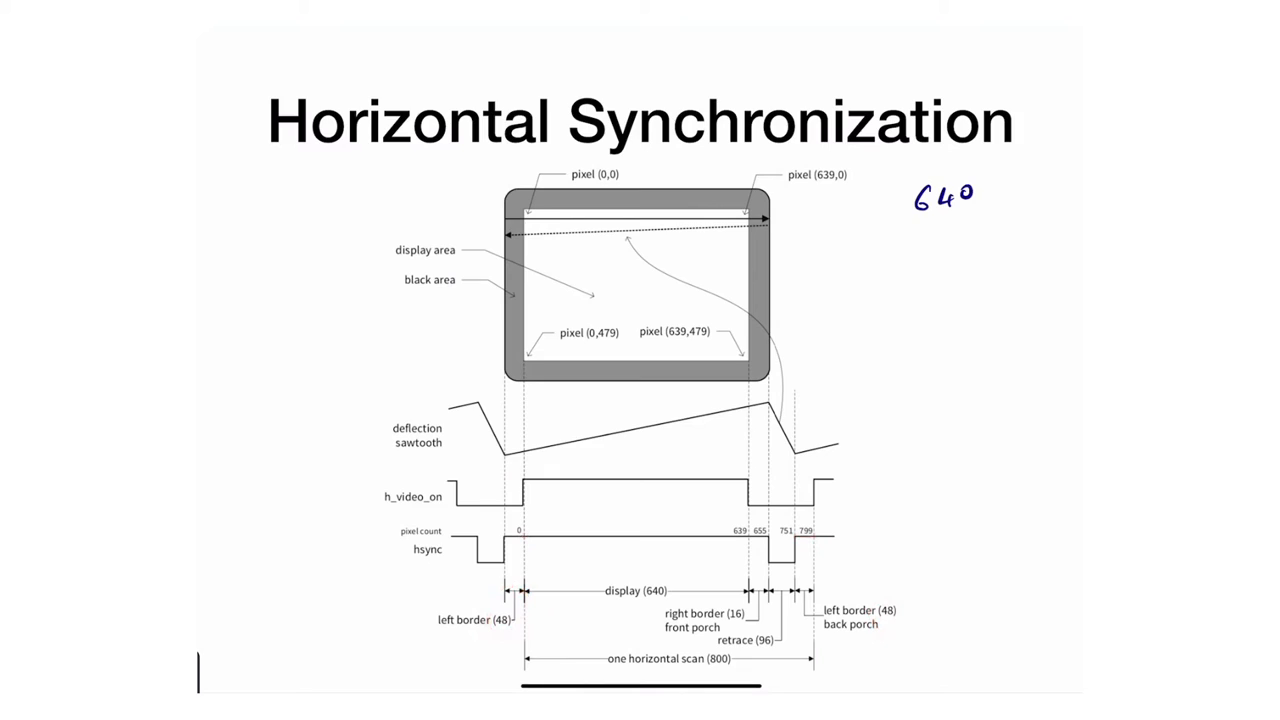
left_click_drag(500, 540, 525, 540)
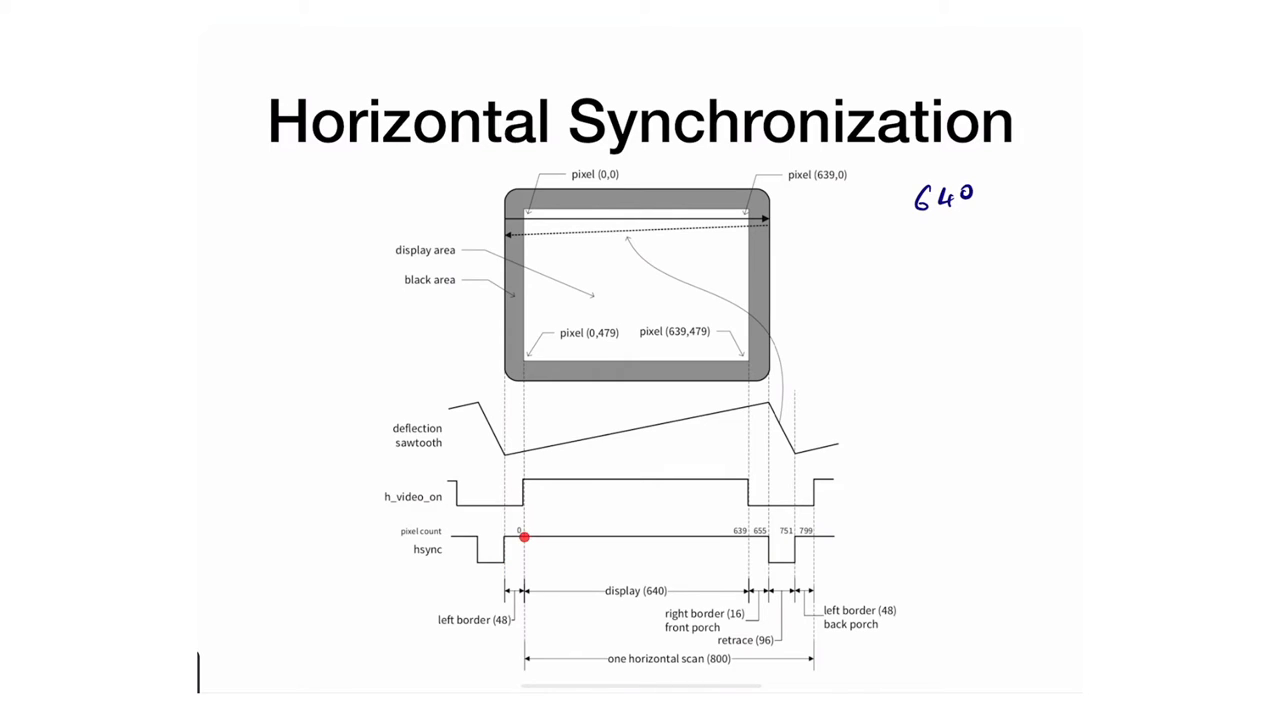
Retrace the sawtooth's falling retrace edge twice in red
left_click_drag(525, 450, 768, 400)
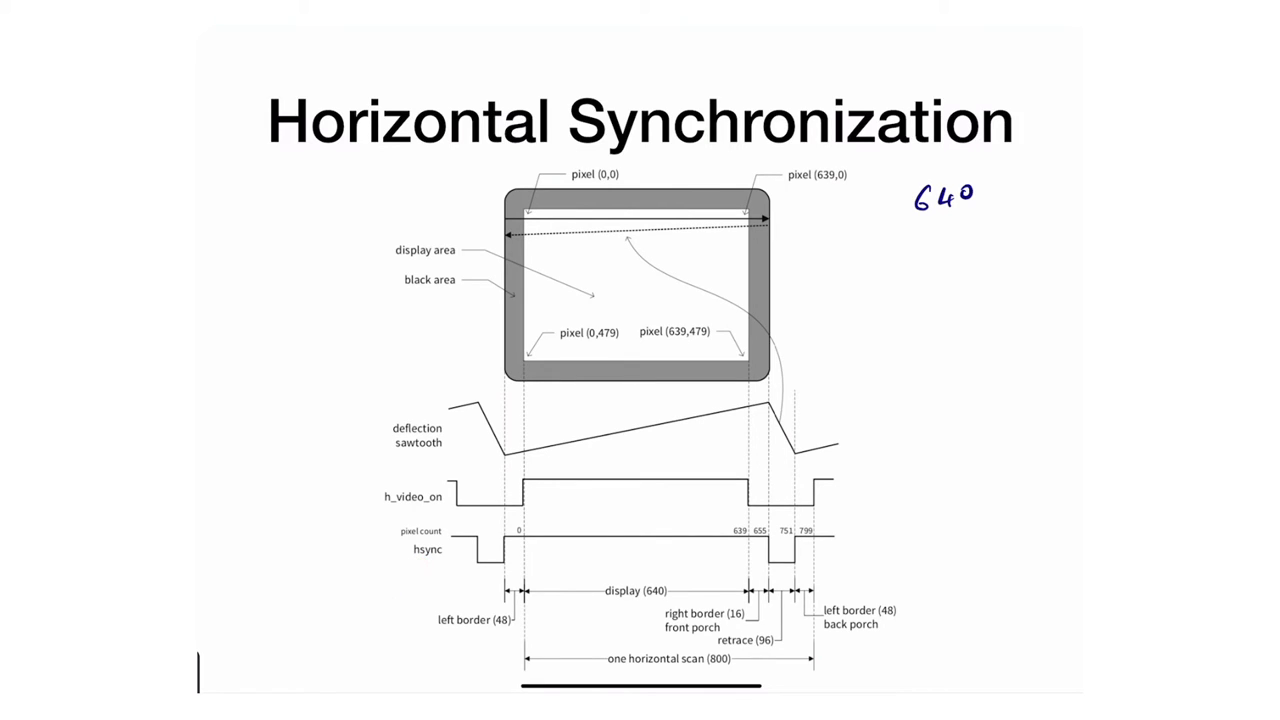
left_click_drag(505, 457, 748, 402)
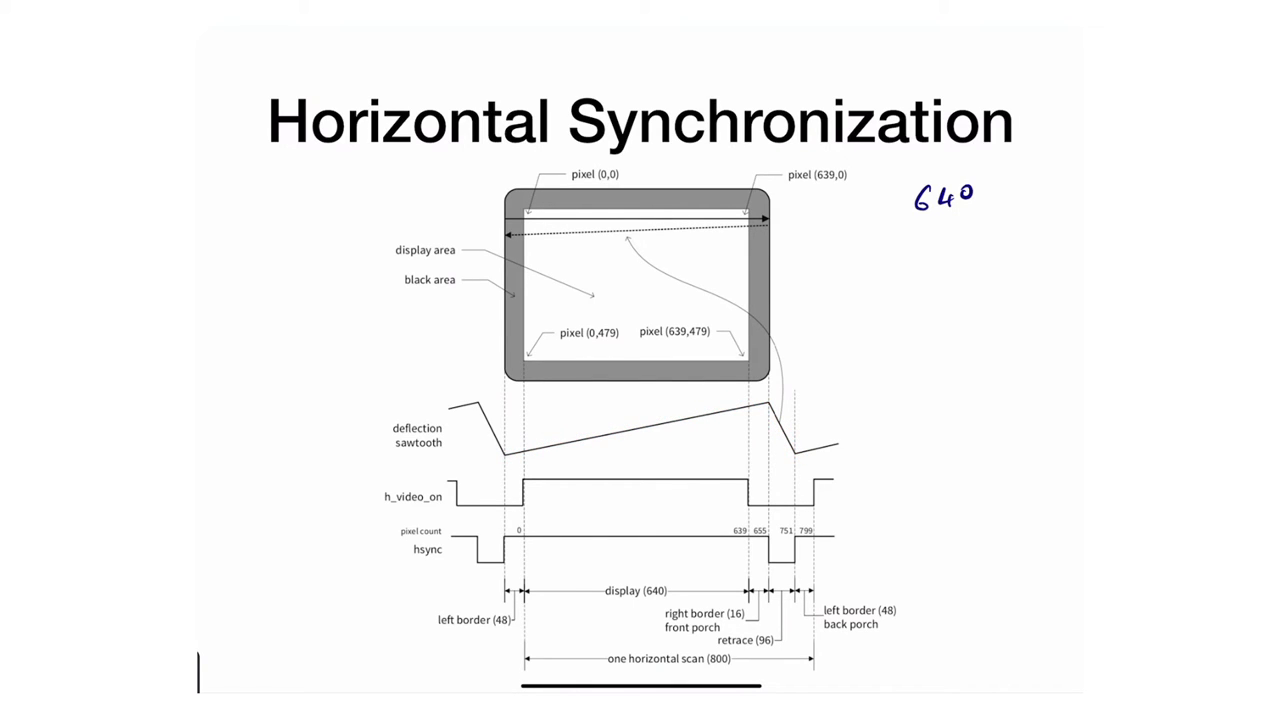
left_click(520, 531)
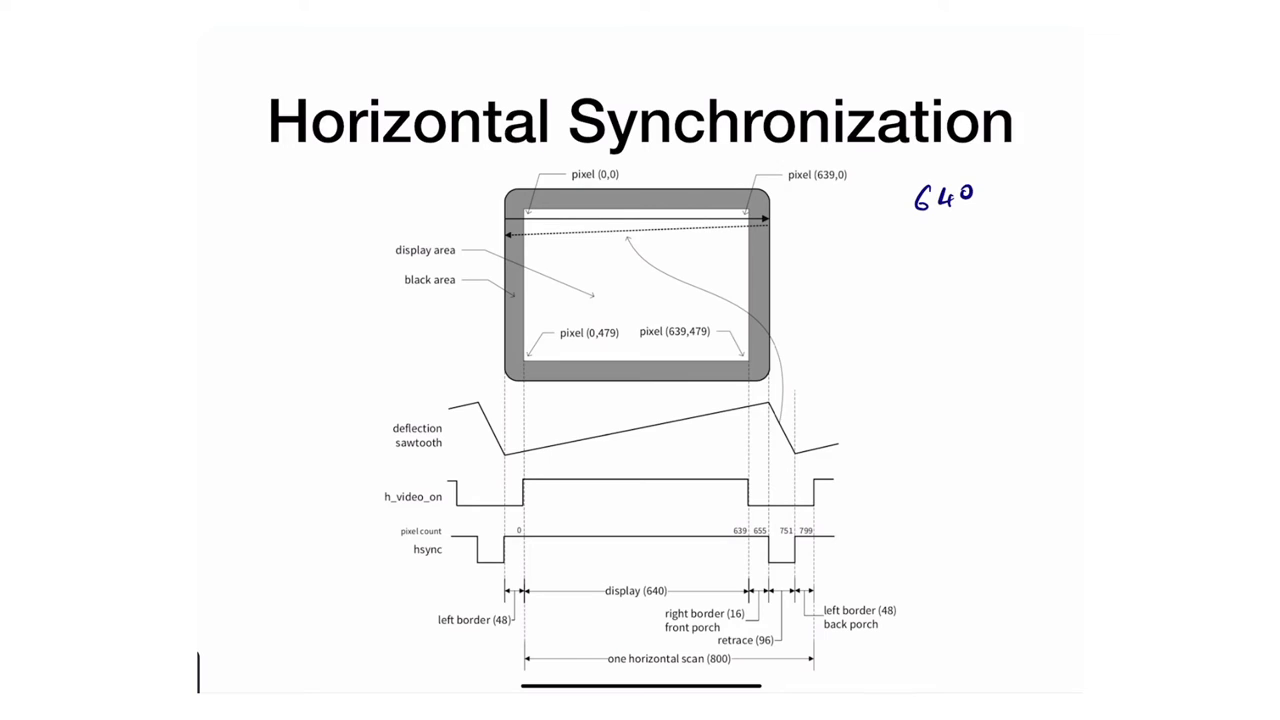
left_click_drag(800, 540, 820, 545)
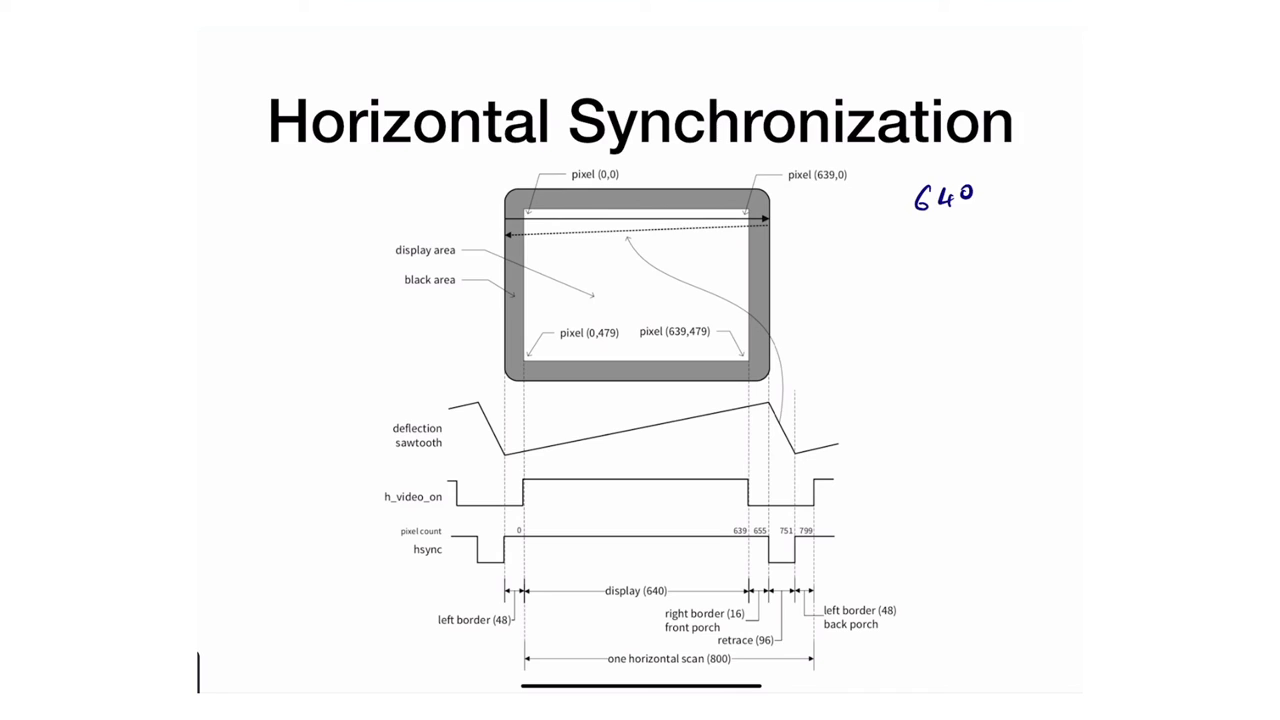
Draw a vertical red line from pixel (0,0) down to h_video_on's rising edge
left_click(524, 497)
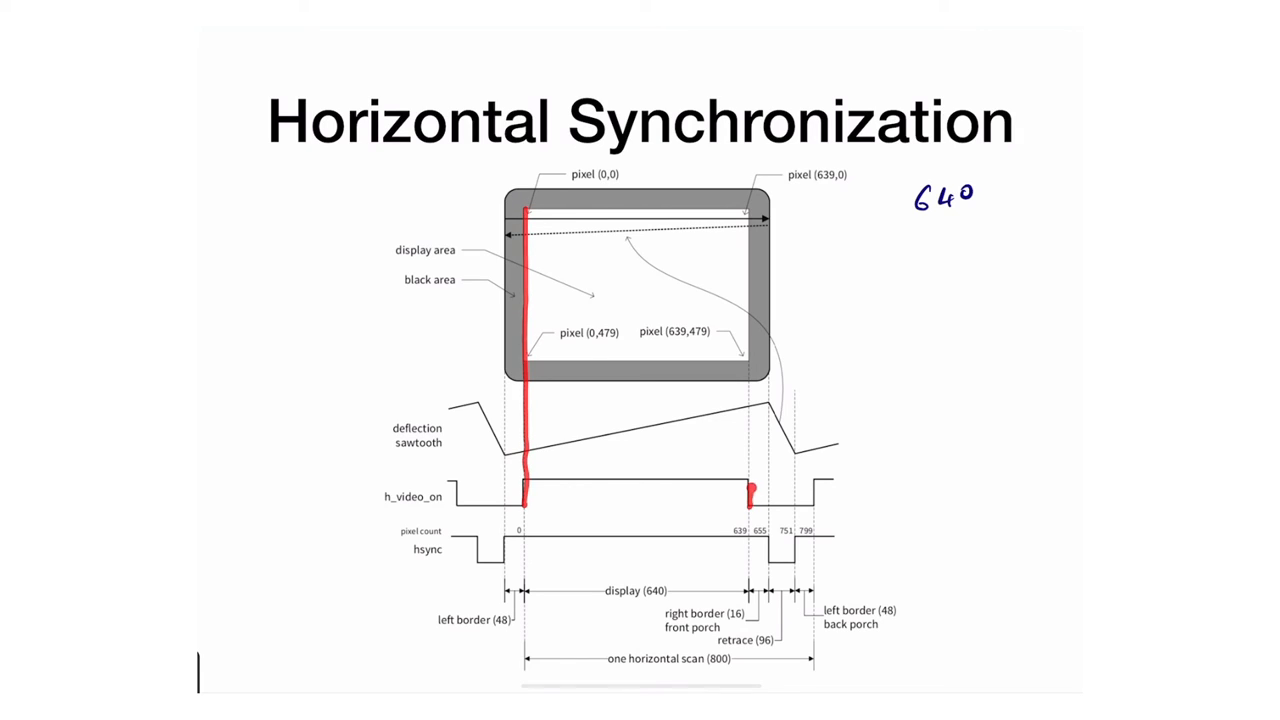
left_click_drag(750, 210, 750, 490)
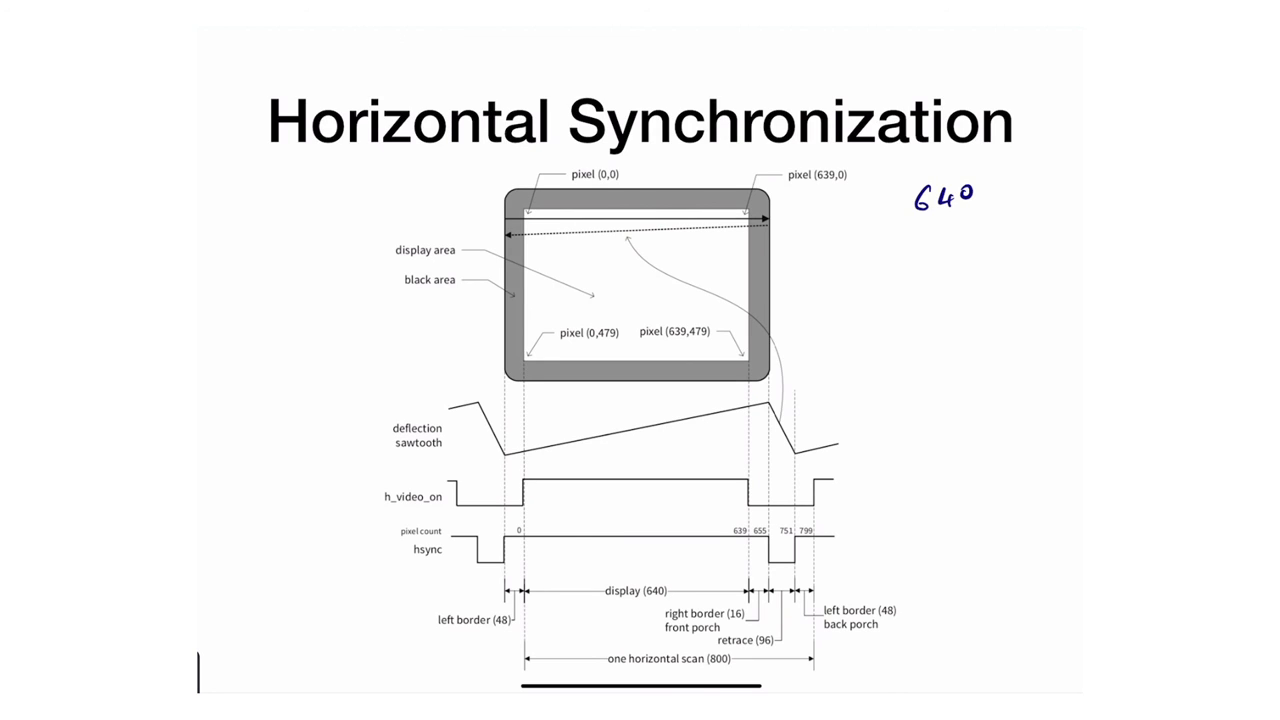
Circle the hsync and h_video_on labels and underline the sawtooth label
left_click_drag(450, 525, 410, 570)
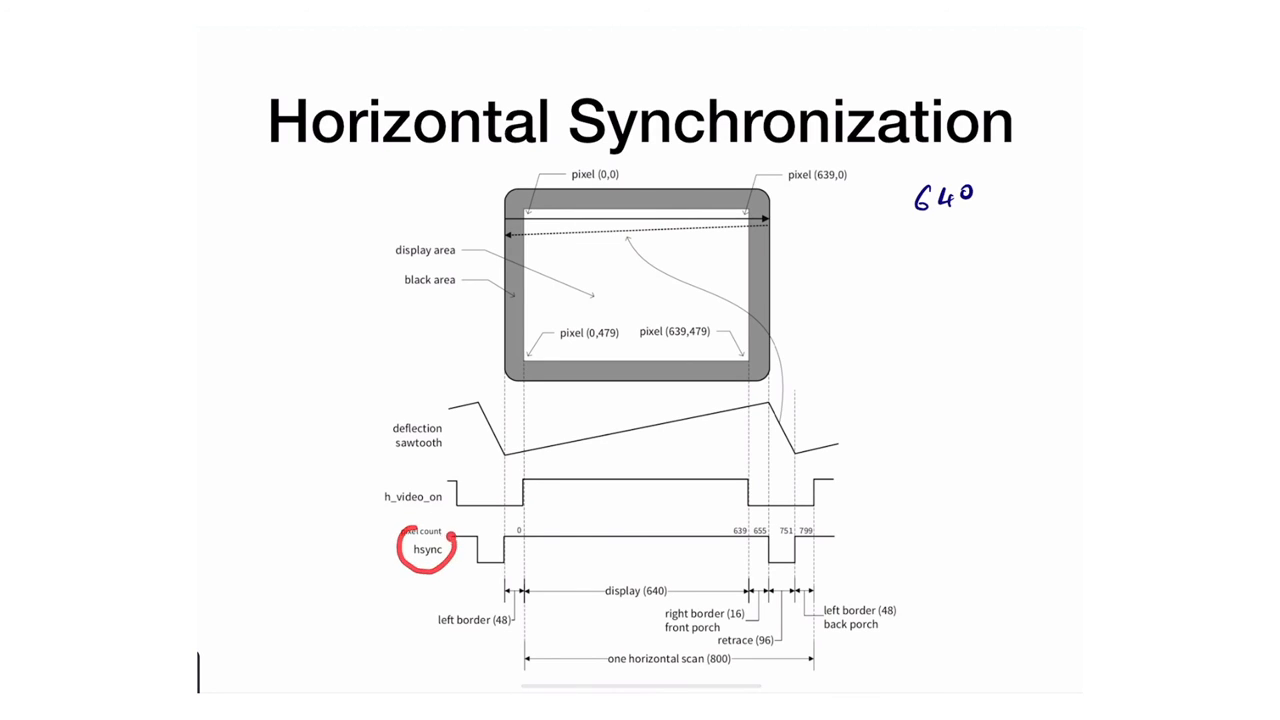
left_click_drag(400, 485, 450, 510)
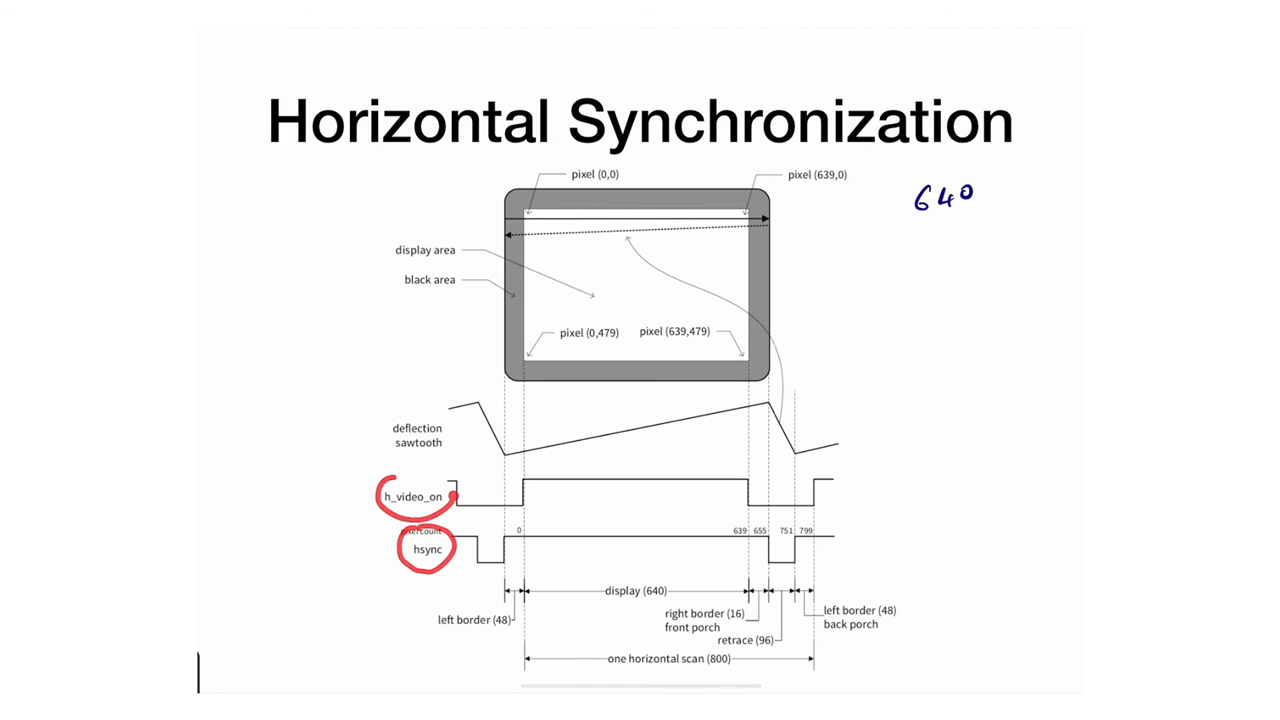
left_click_drag(390, 452, 448, 452)
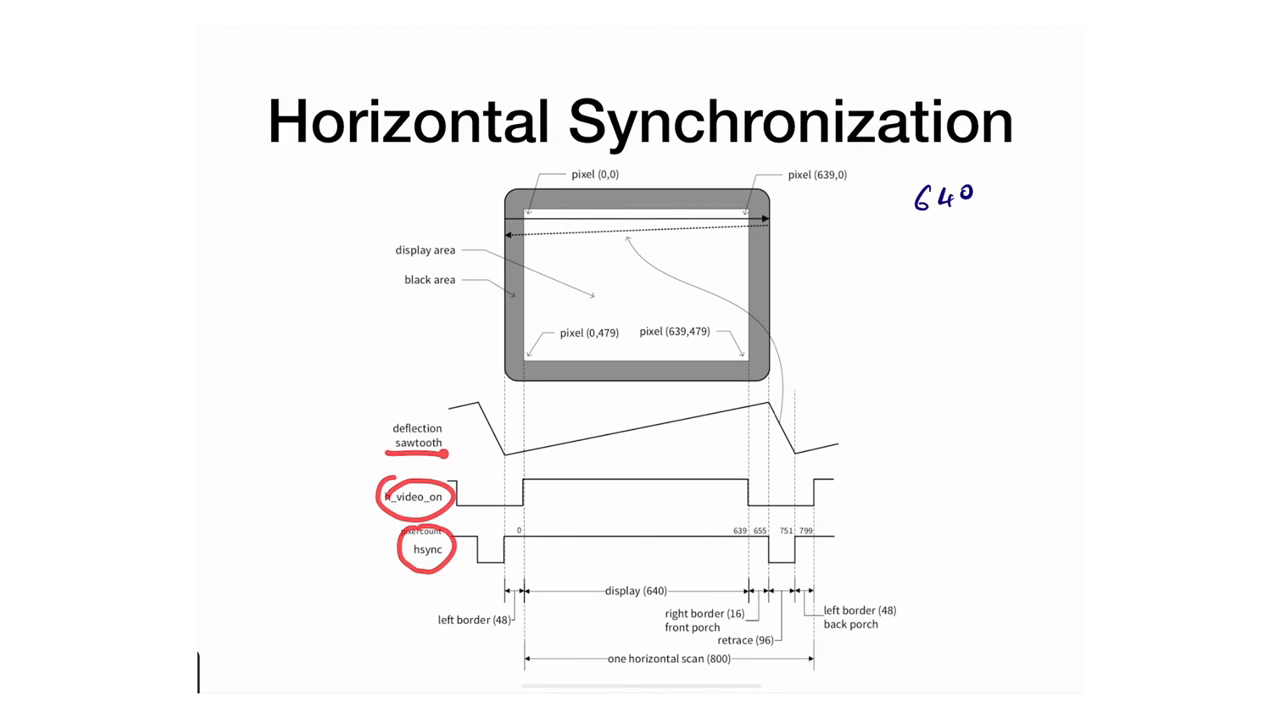